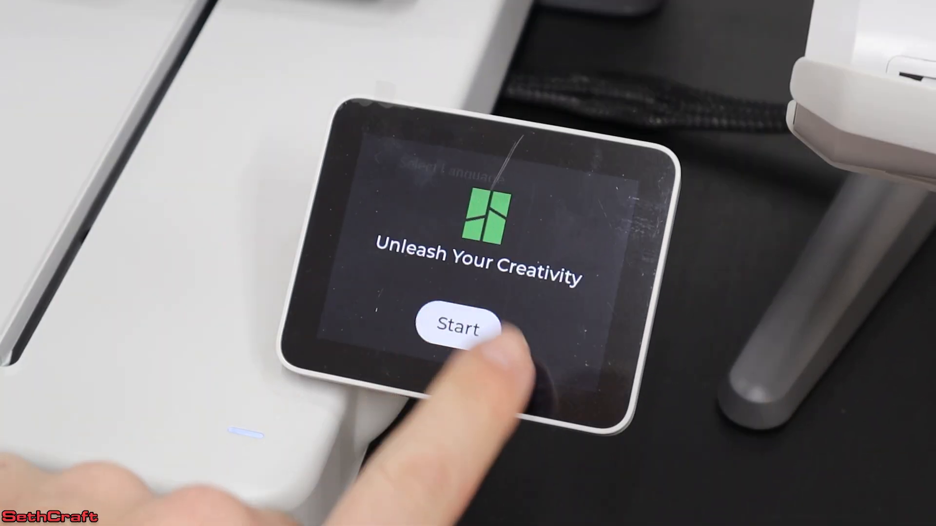
Start setup, choose the account's region, pick a scanned 2.4G Wi-Fi network, and open password entry
{"action": "left_click", "coordinate": [457, 326]}
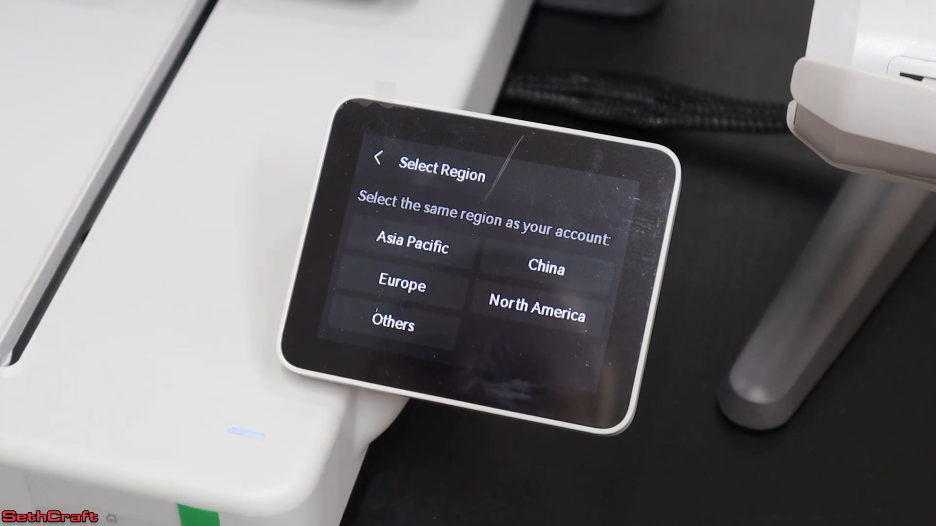
{"action": "left_click", "coordinate": [535, 316]}
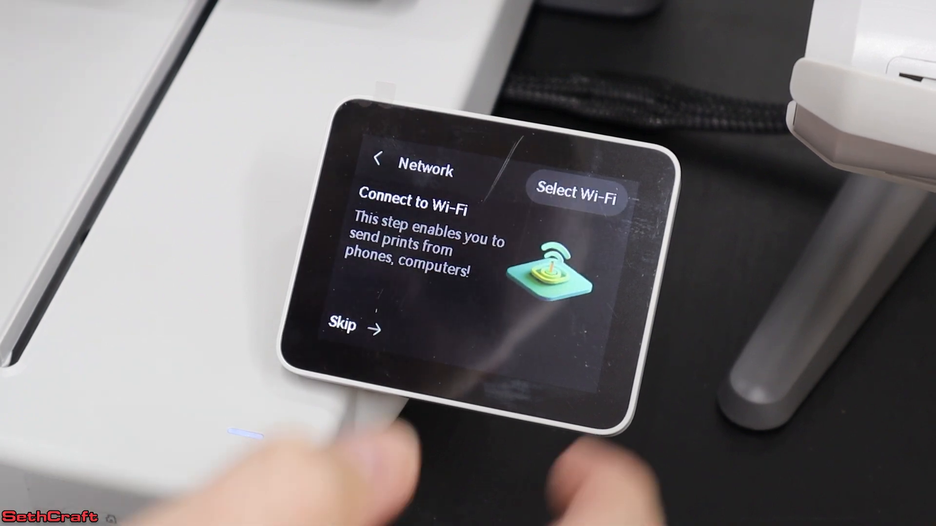
{"action": "left_click", "coordinate": [575, 194]}
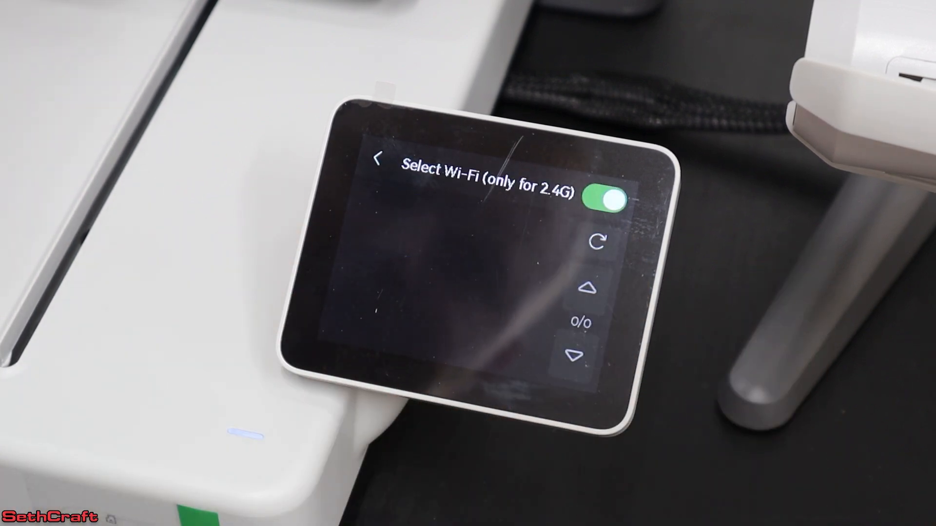
{"action": "left_click", "coordinate": [600, 245]}
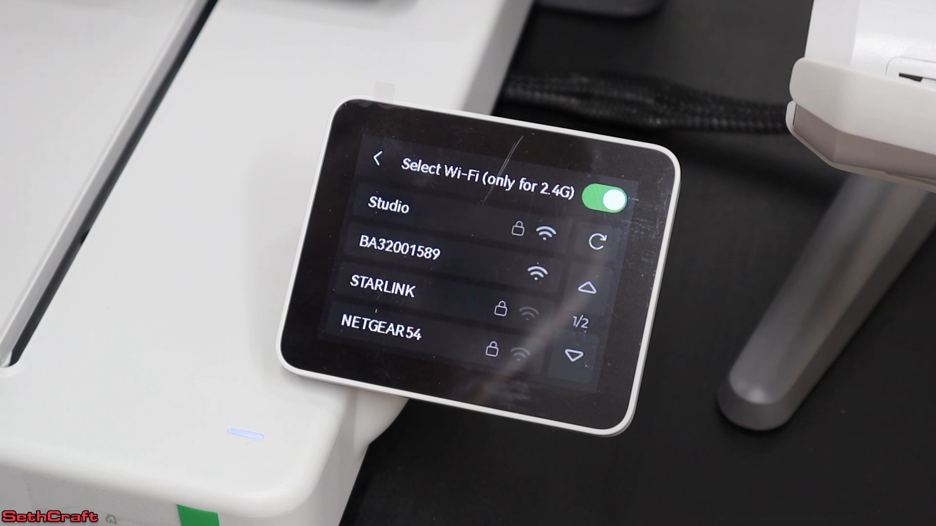
{"action": "left_click", "coordinate": [391, 207]}
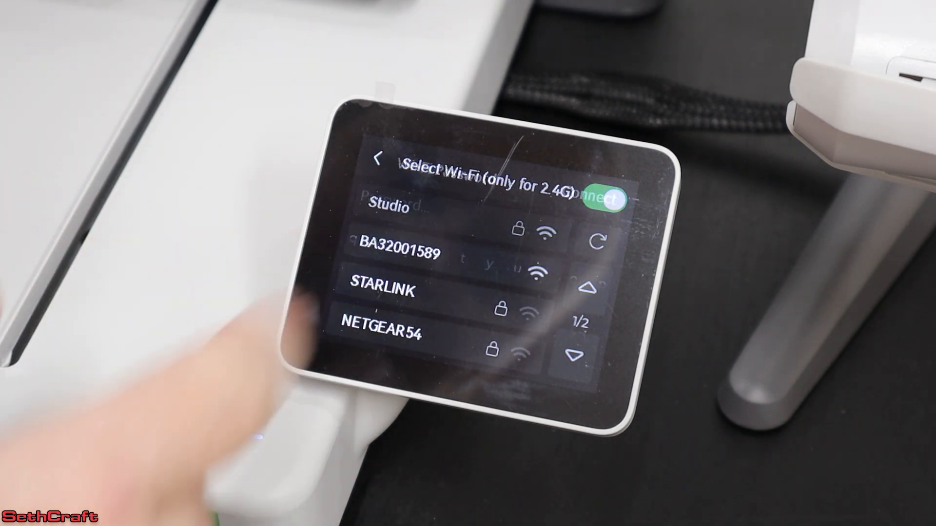
{"action": "left_click", "coordinate": [391, 208]}
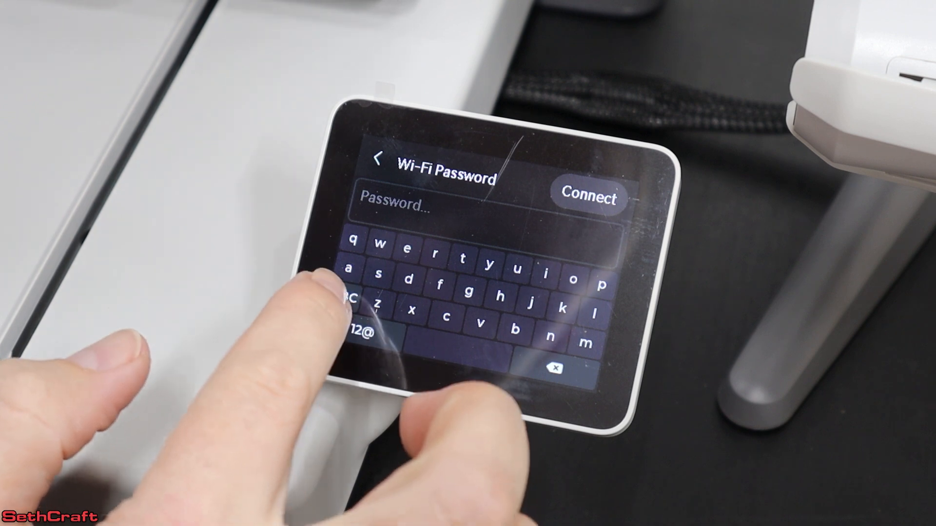